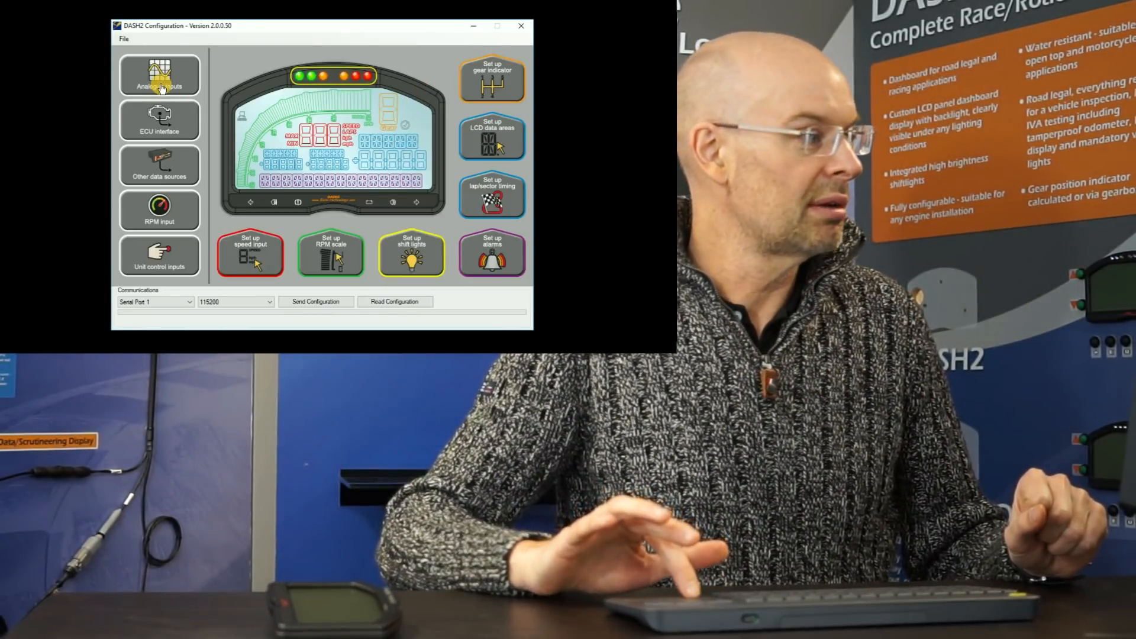
Open the Analogue inputs settings listing sensor types and calibration equations.
click(159, 75)
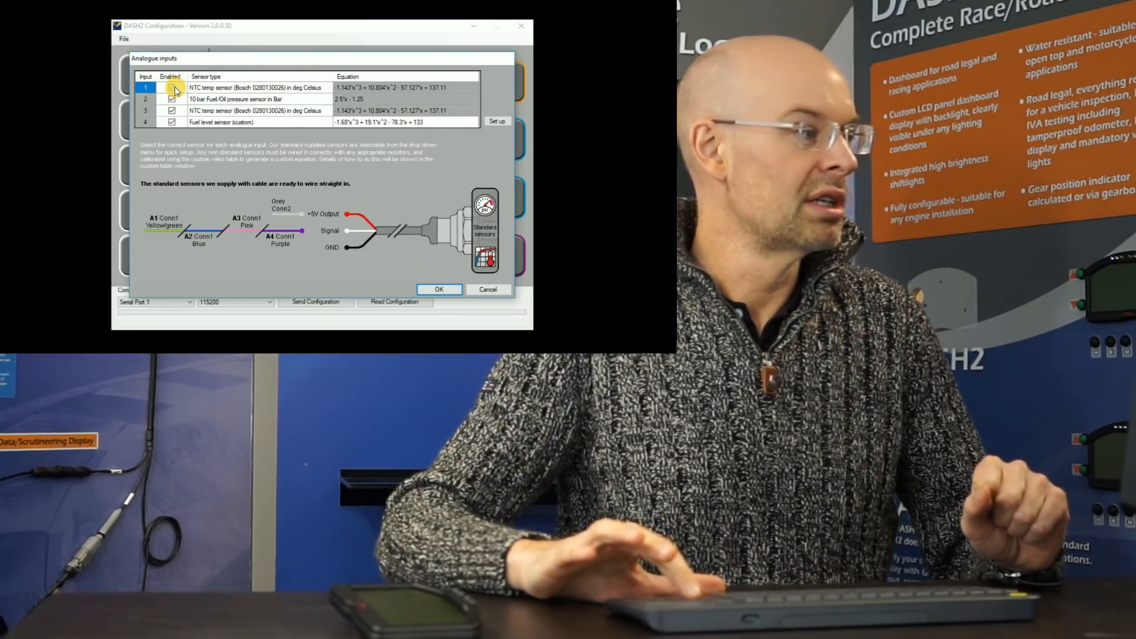
Set analogue input 1's sensor type to Thermocouple, then to 1 Wire analogue sensor (custom).
click(172, 87)
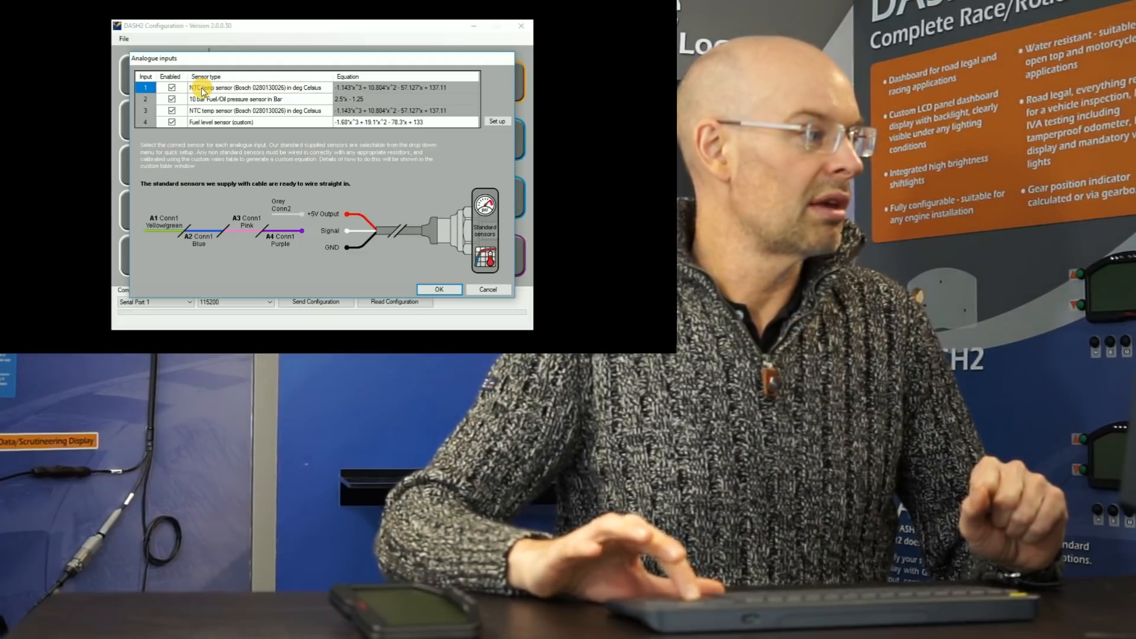
click(257, 87)
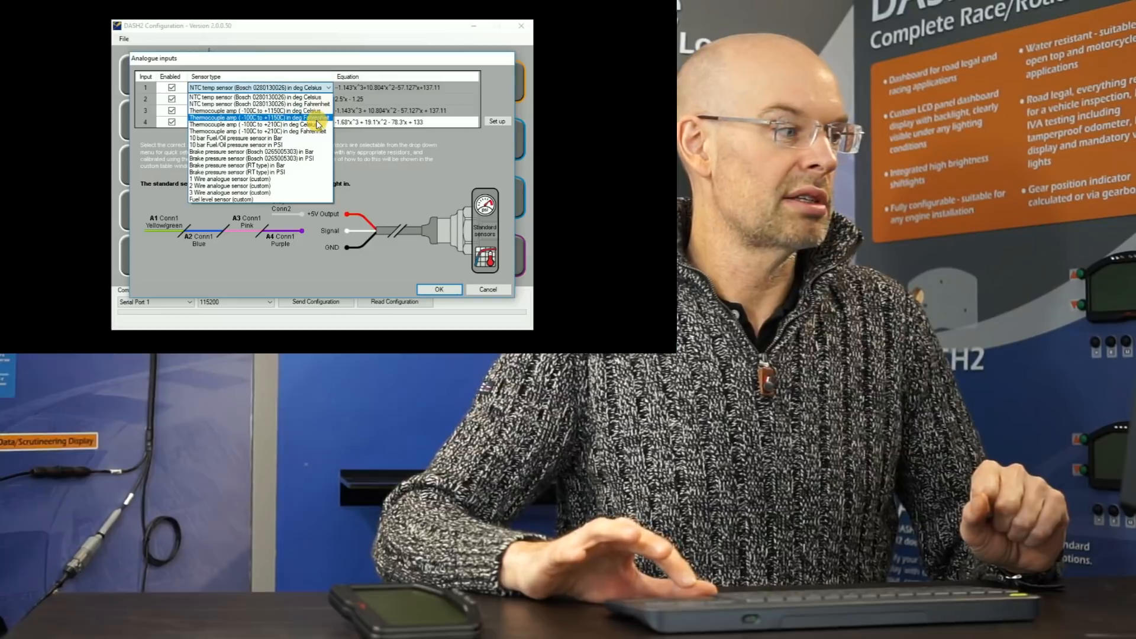
click(257, 117)
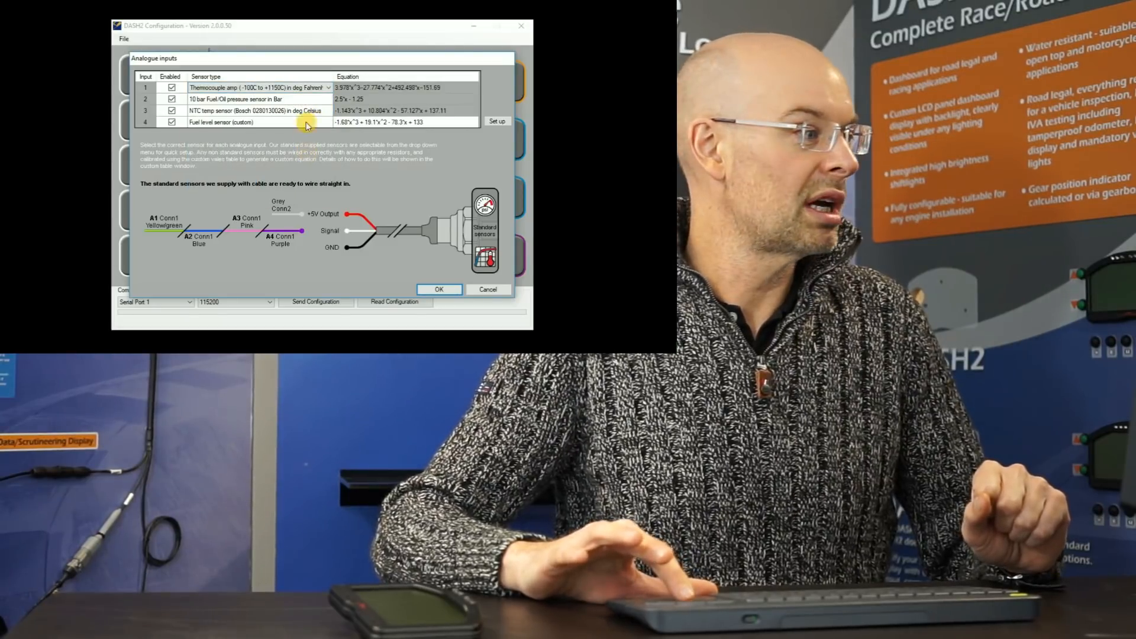
click(261, 87)
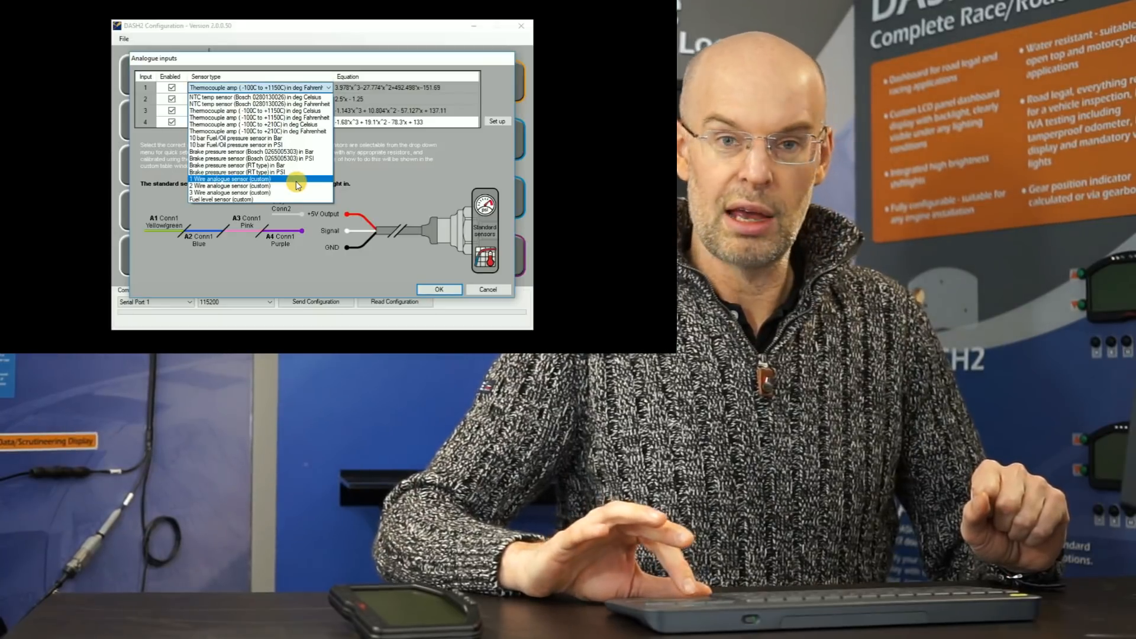
click(231, 179)
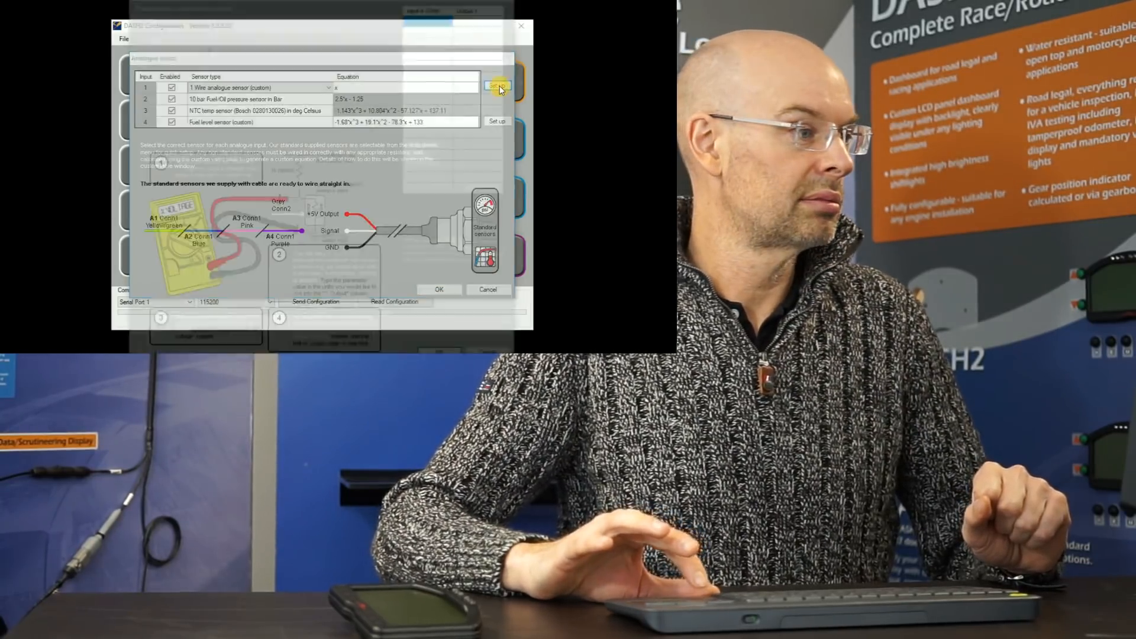
click(497, 86)
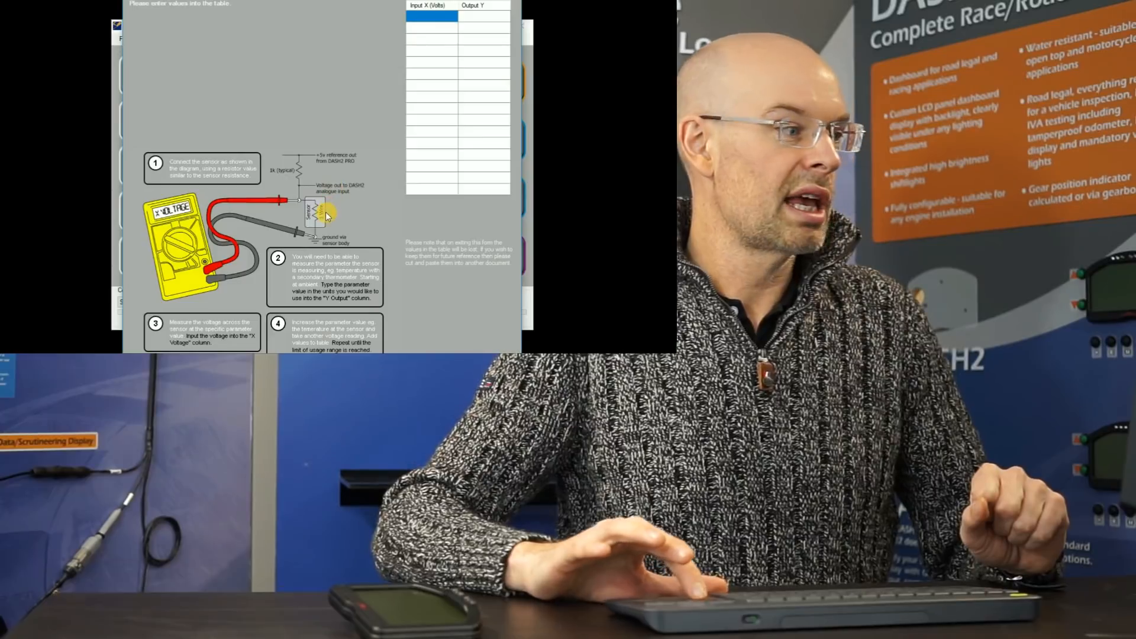
mouse_move(348, 180)
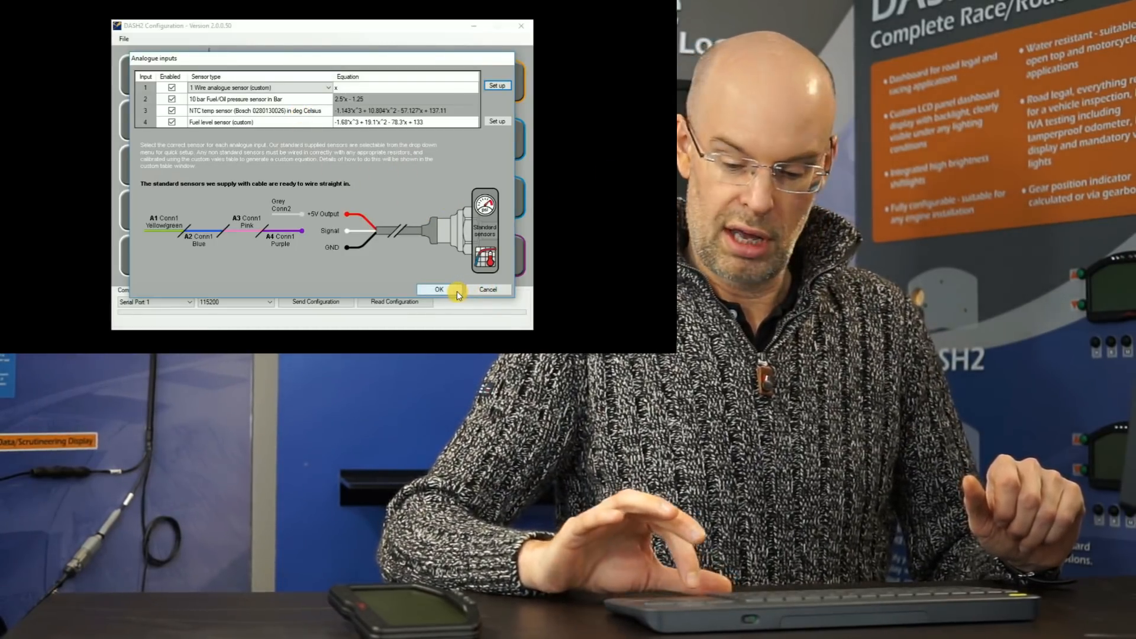
Confirm the analogue inputs with OK and open the ECU interface settings.
click(438, 290)
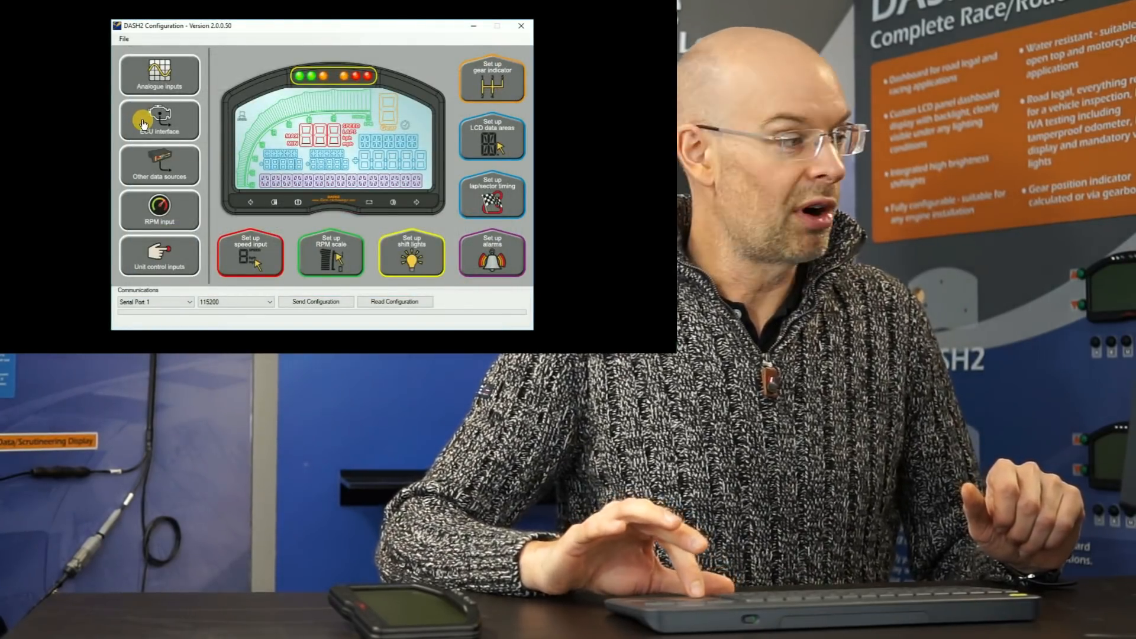
click(159, 121)
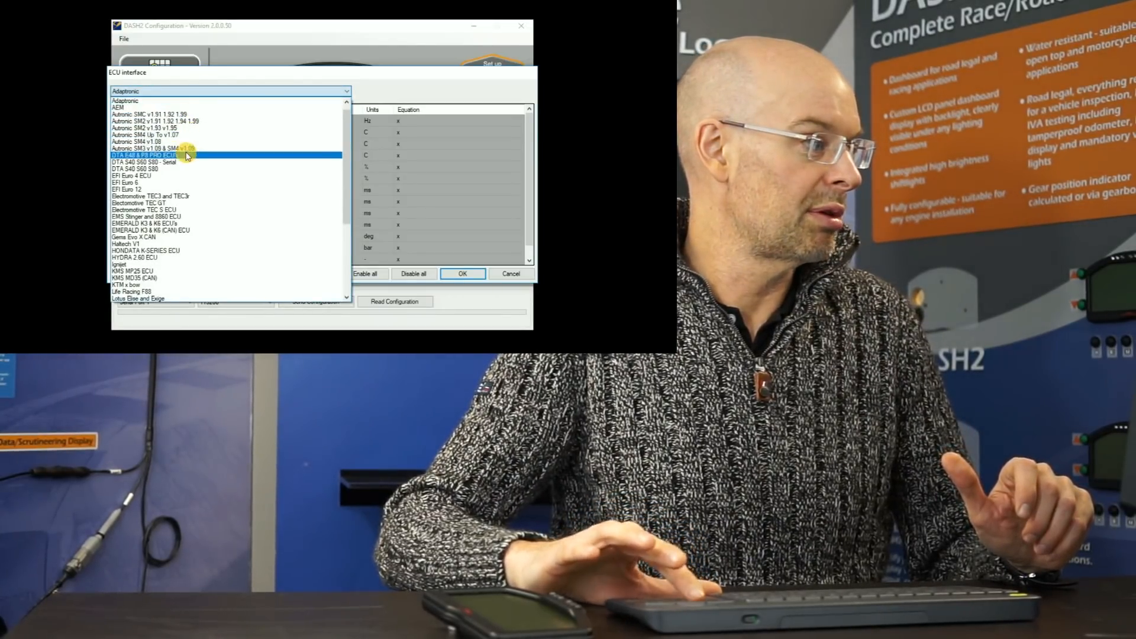
Select OMEX 600 & 710 ECUs and enable RPM, ambient air temperature and boost pressure.
click(145, 216)
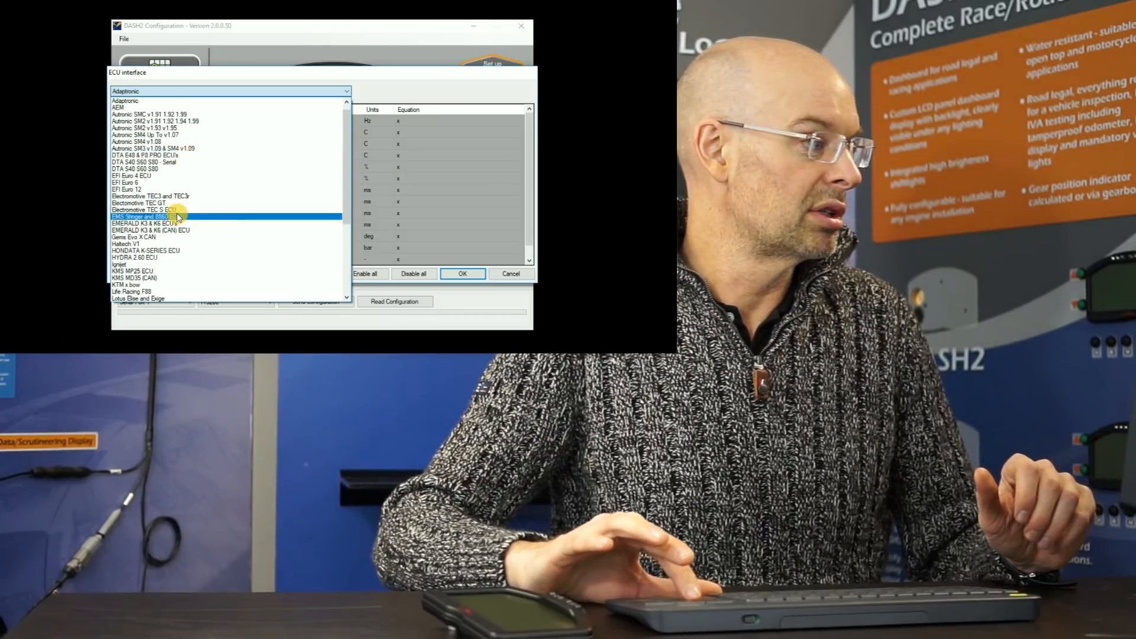
click(134, 278)
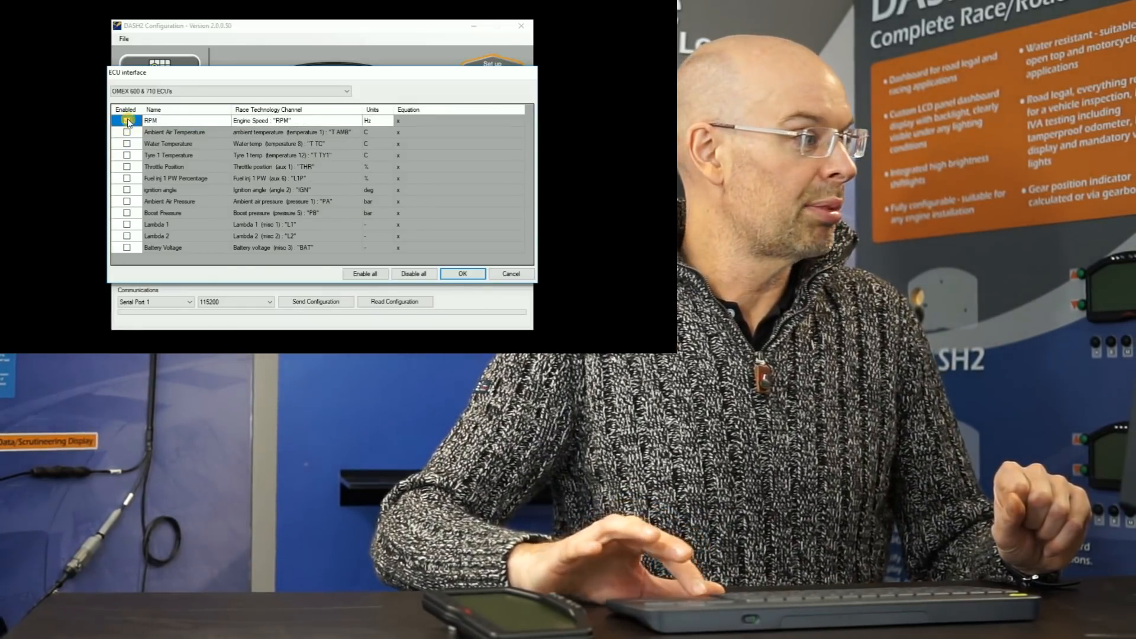
click(128, 120)
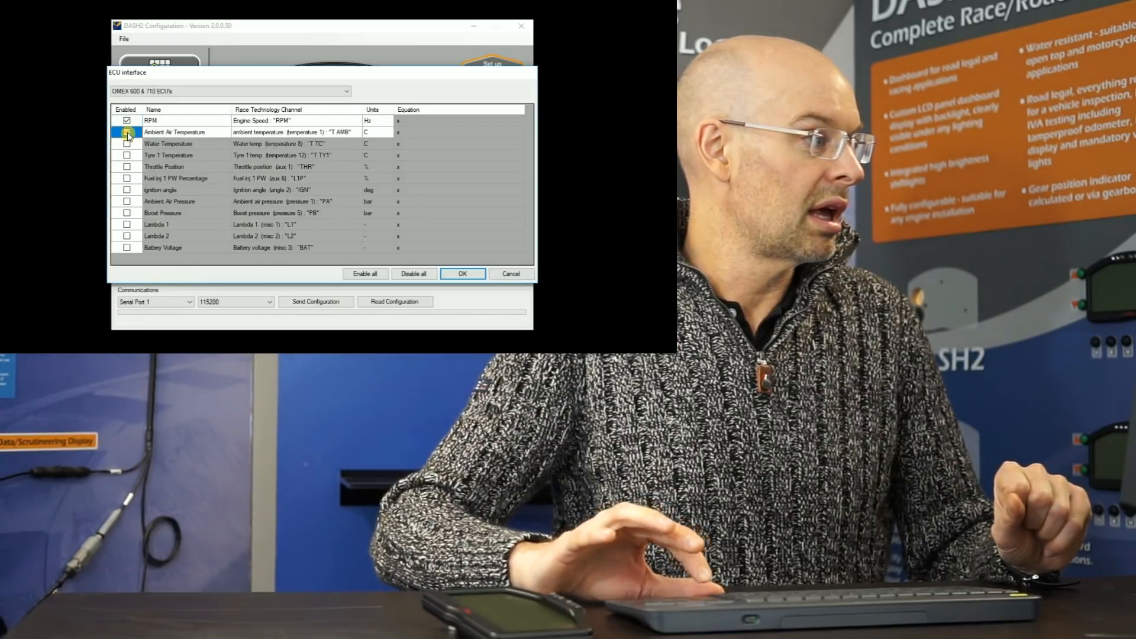
click(126, 143)
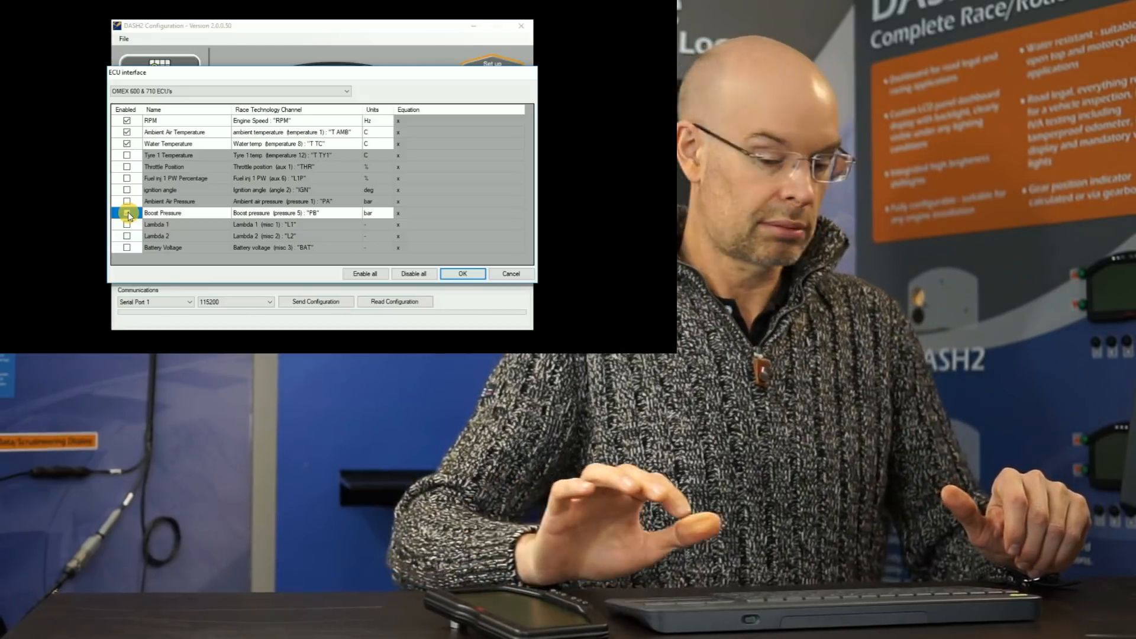
click(126, 213)
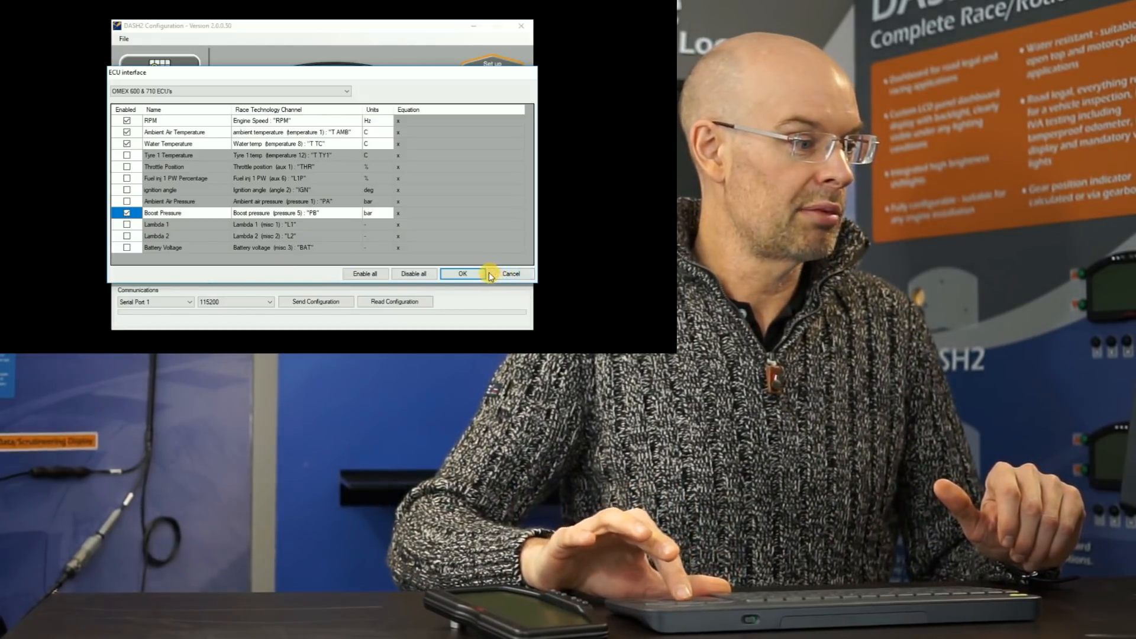
Apply the ECU channels, dismiss the RPM source conflict warning, and cancel the ECU interface.
click(462, 273)
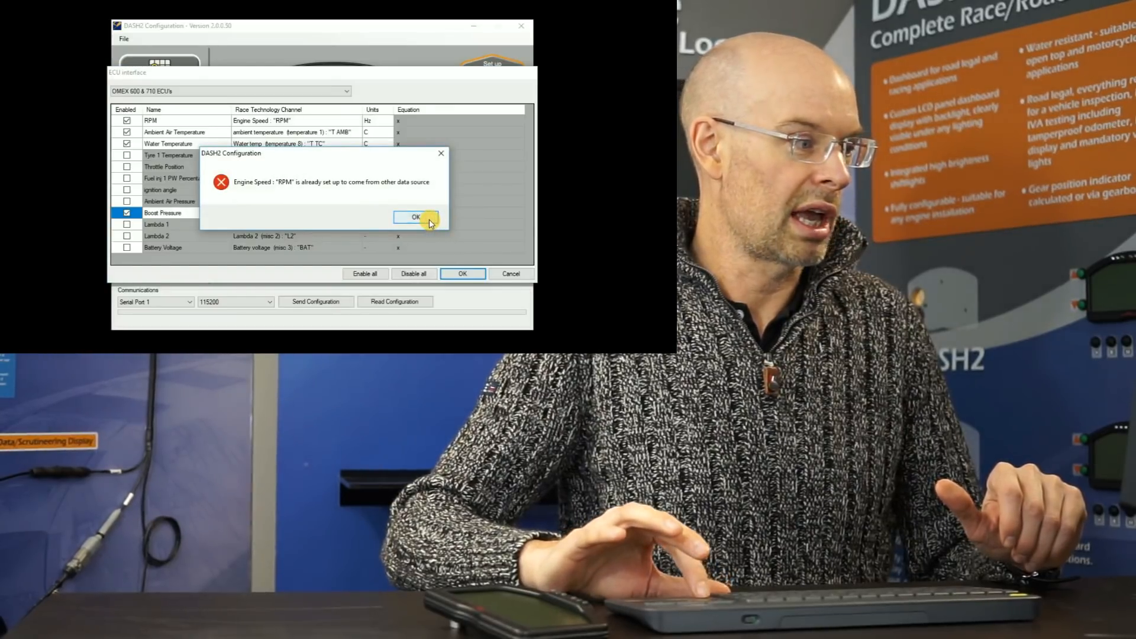
click(415, 217)
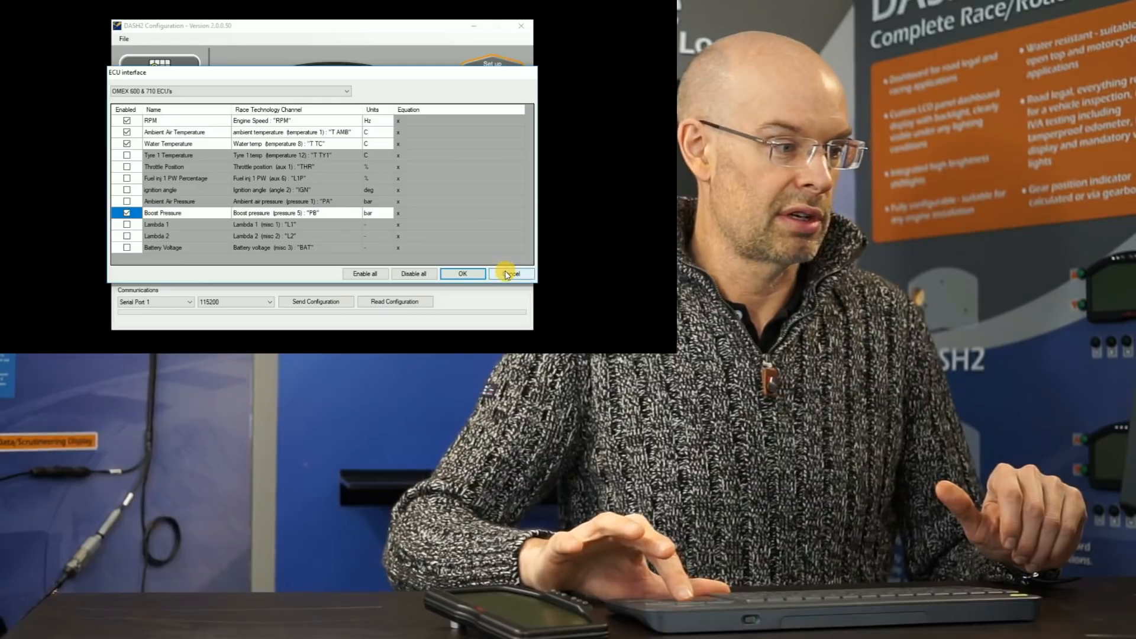
click(510, 274)
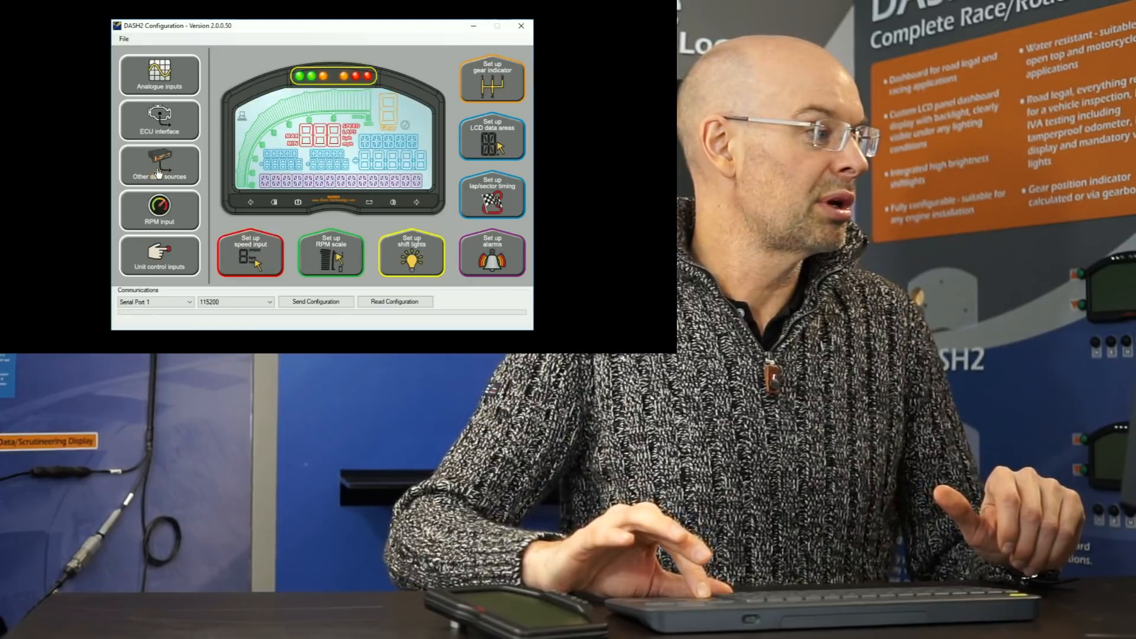
click(158, 165)
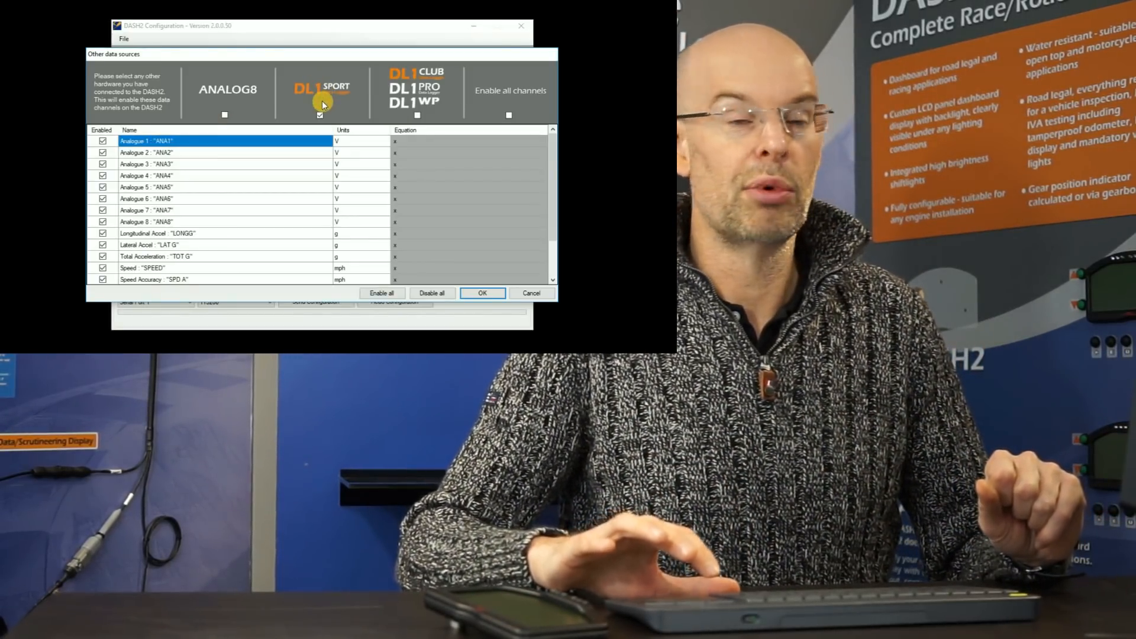
click(319, 115)
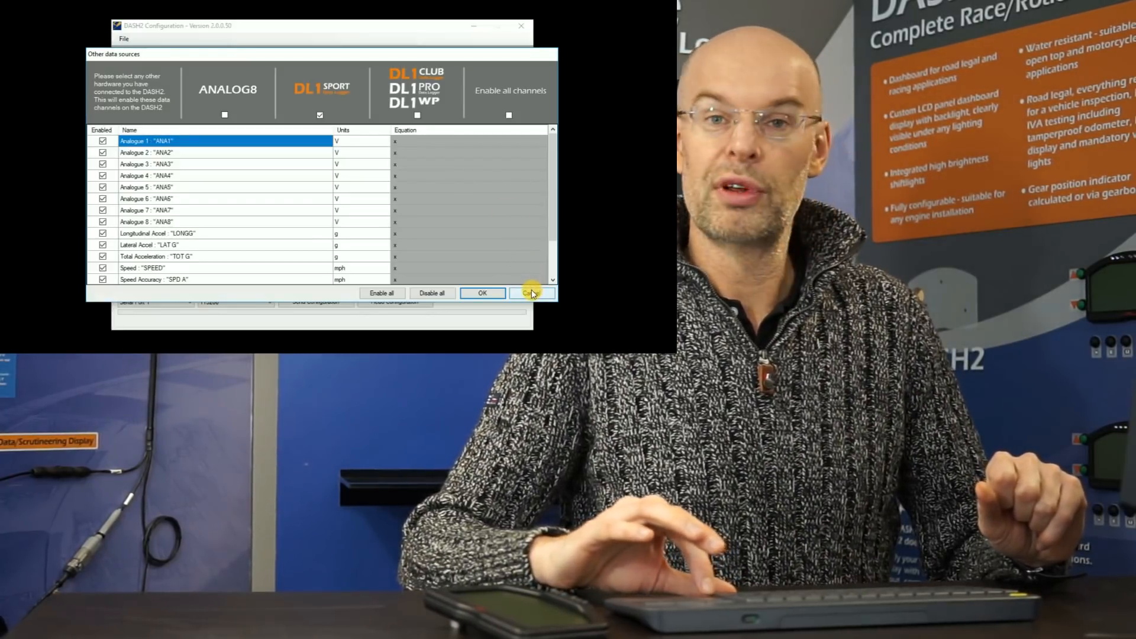
click(532, 293)
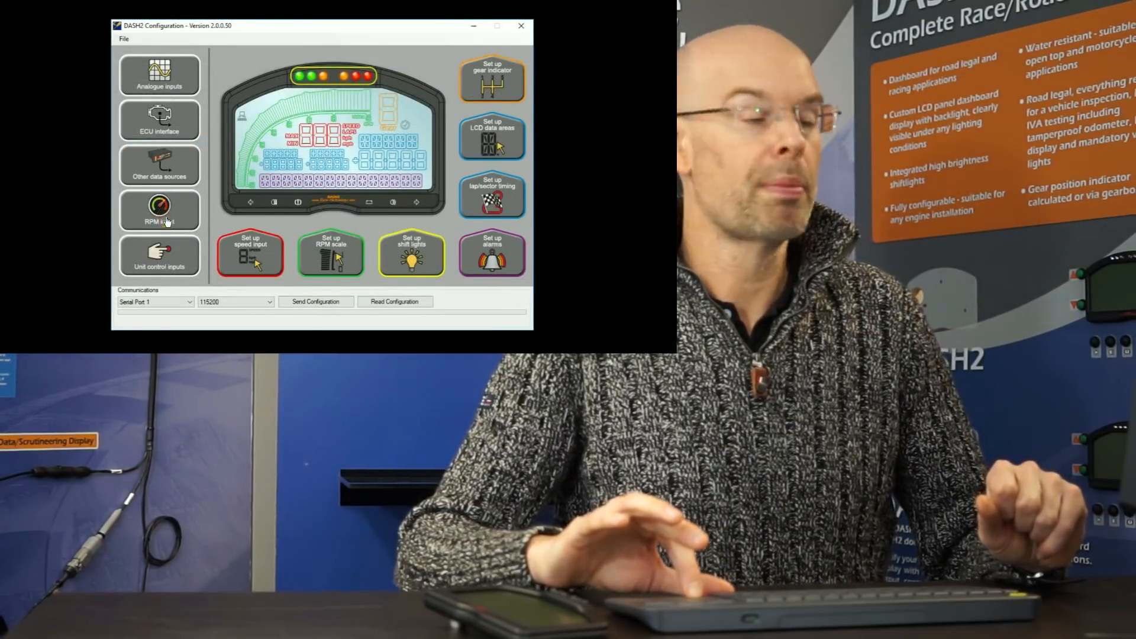
click(159, 210)
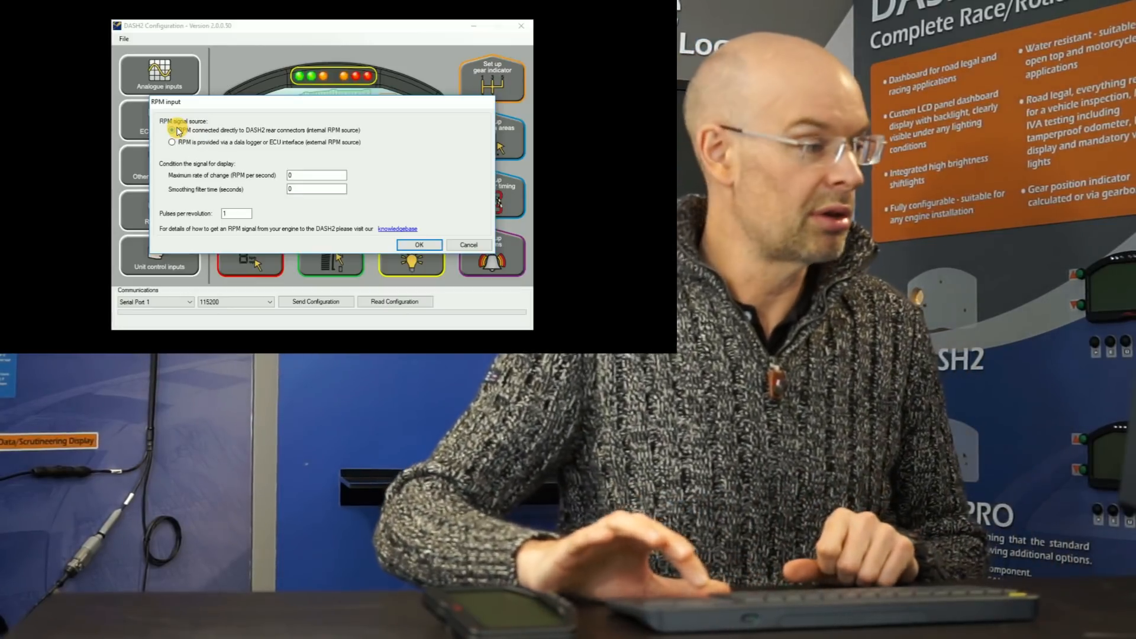
click(172, 129)
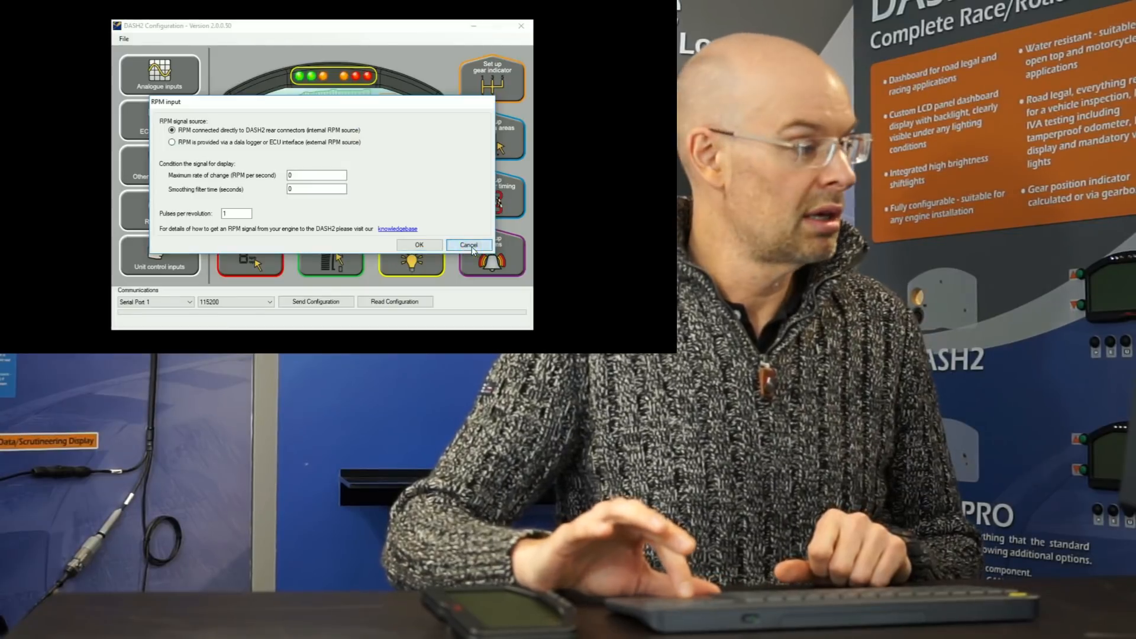
click(468, 244)
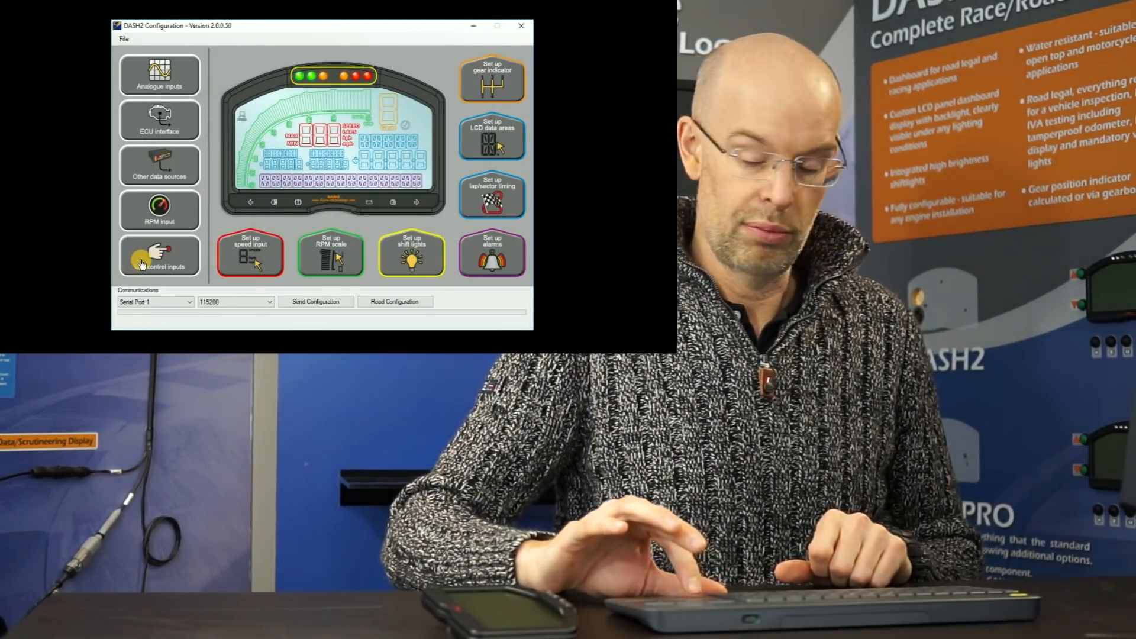
click(159, 255)
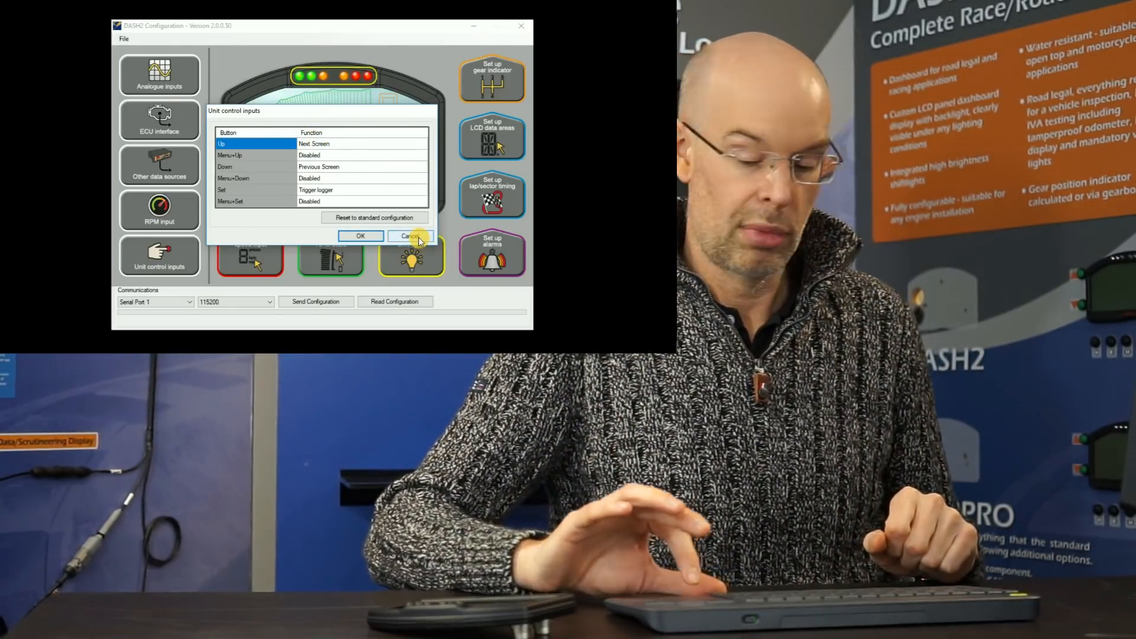
click(409, 236)
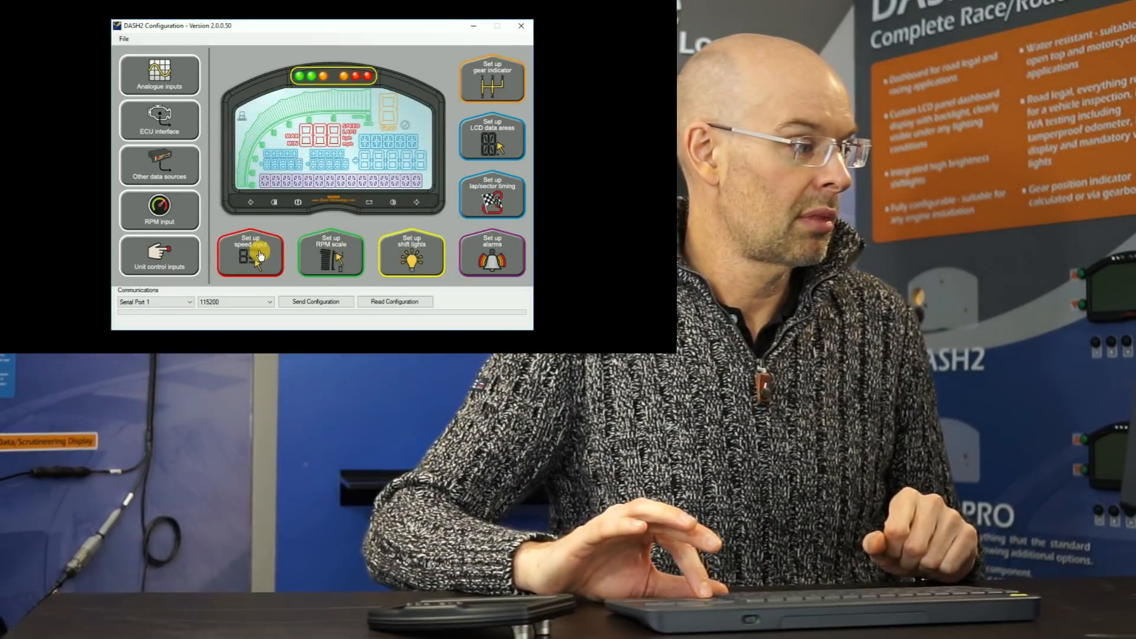
click(249, 254)
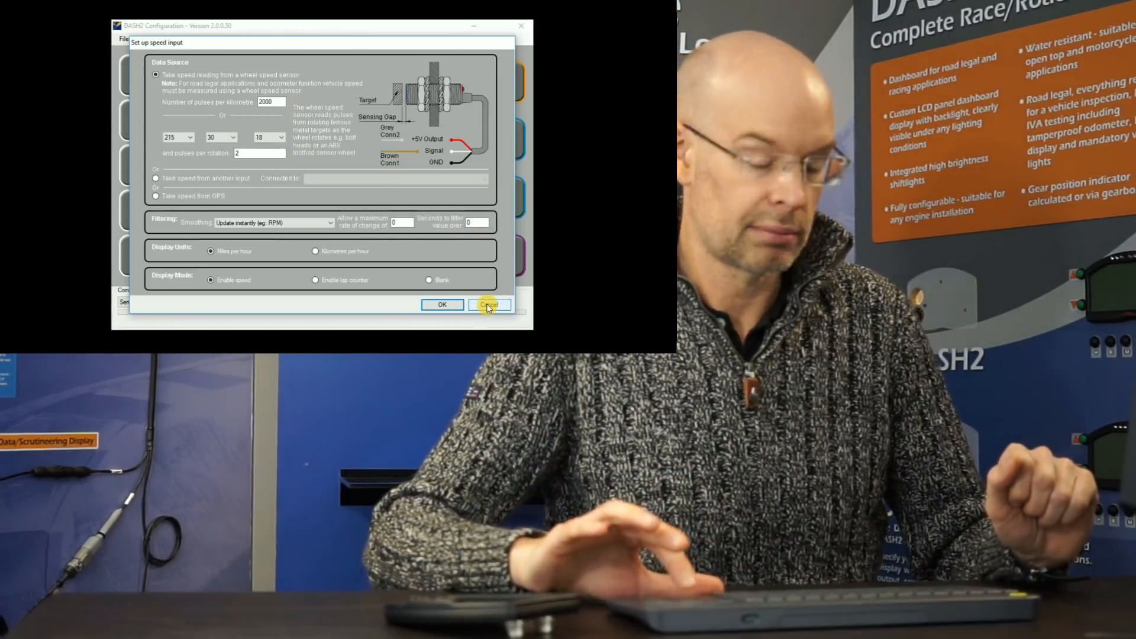
click(490, 304)
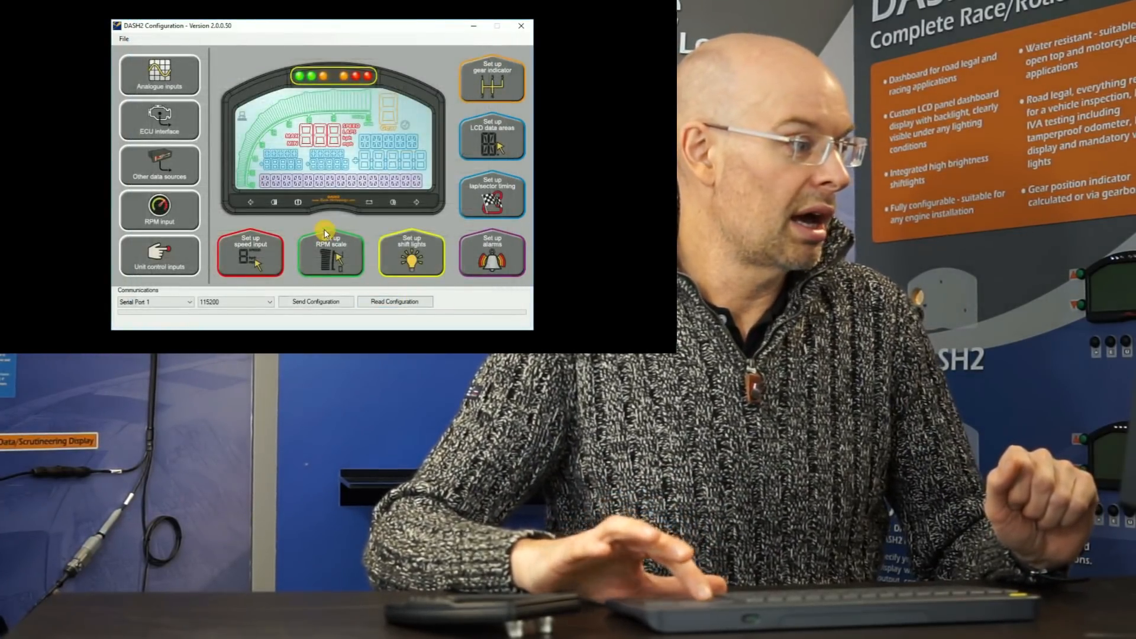
click(330, 253)
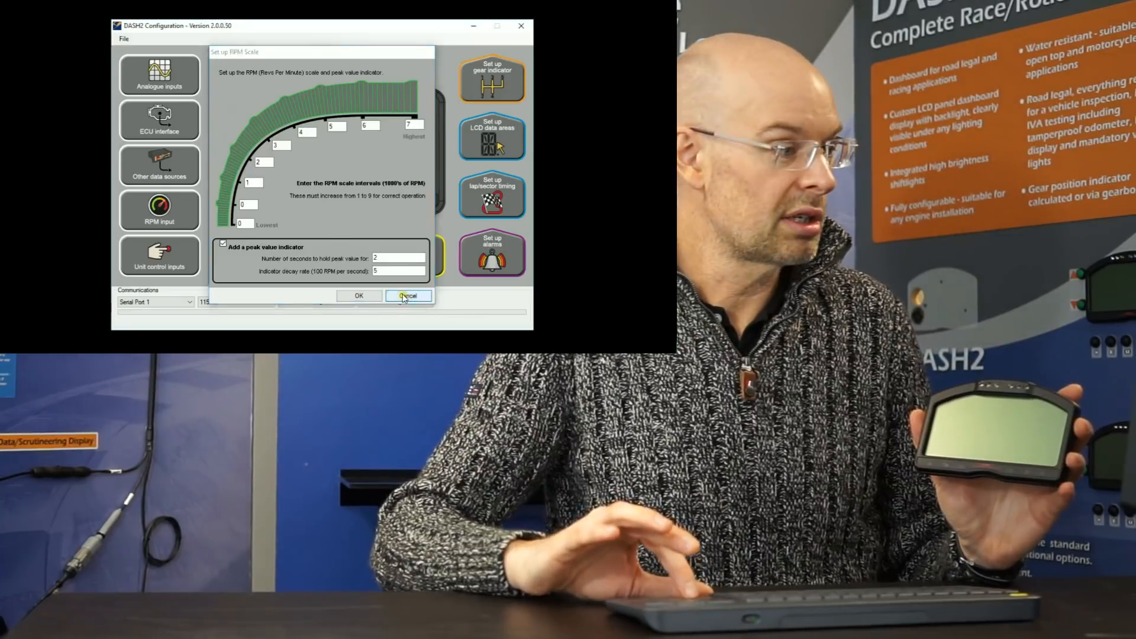
click(407, 296)
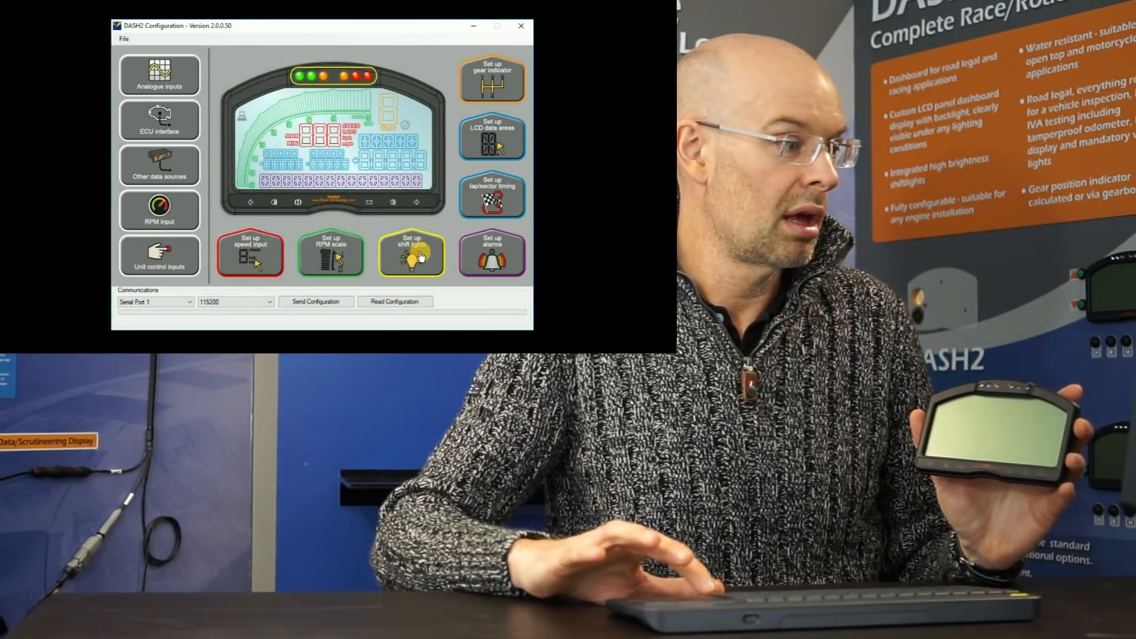
click(412, 254)
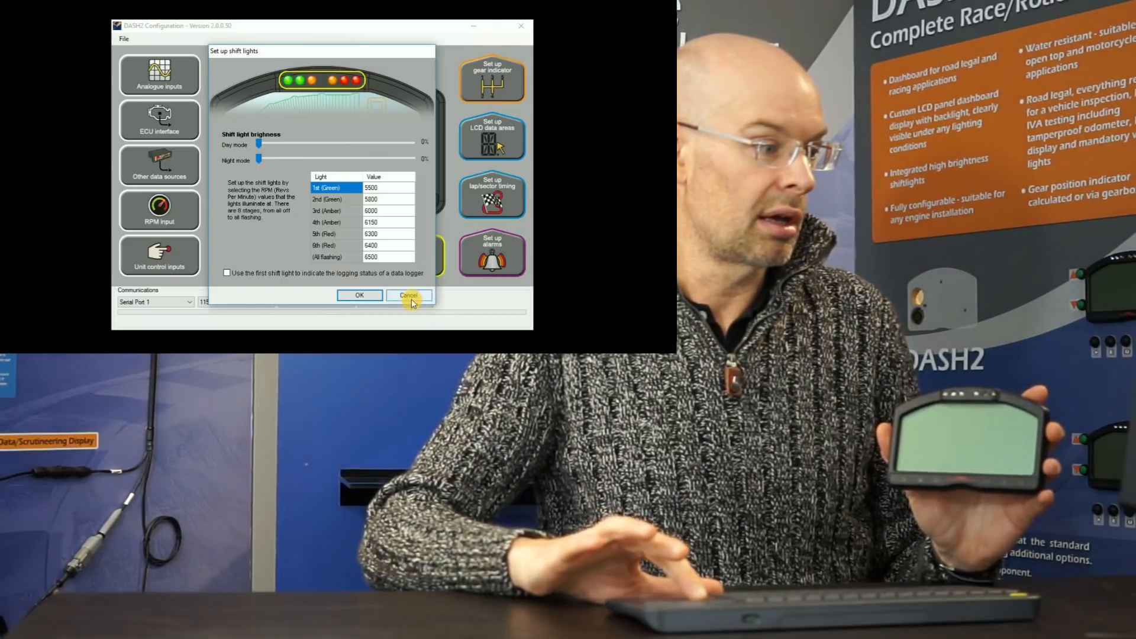
click(408, 294)
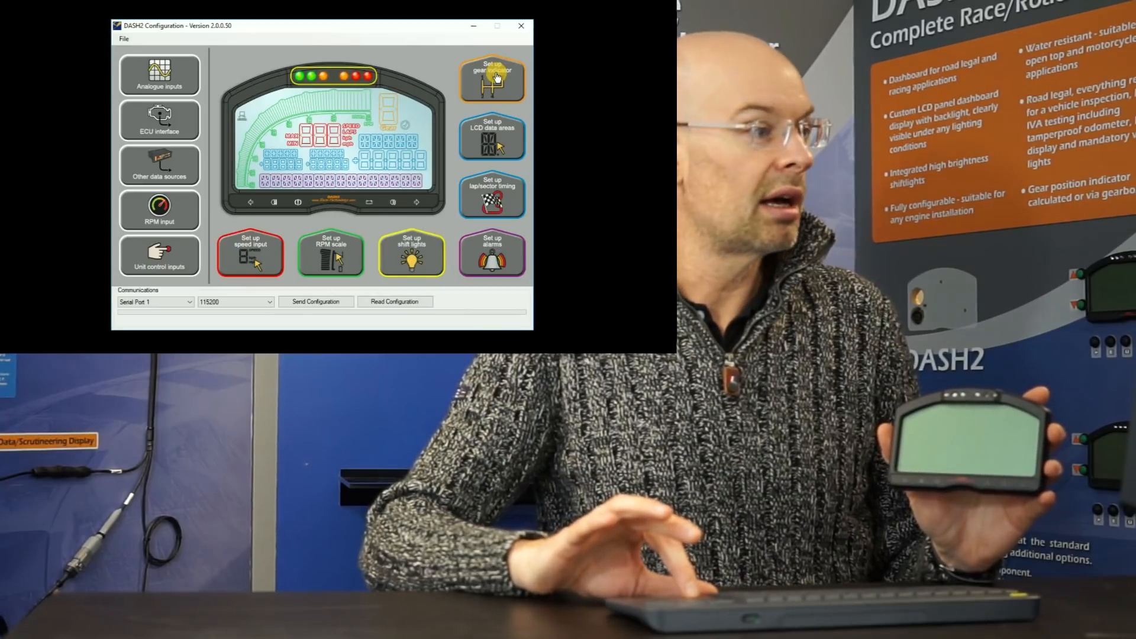
click(492, 76)
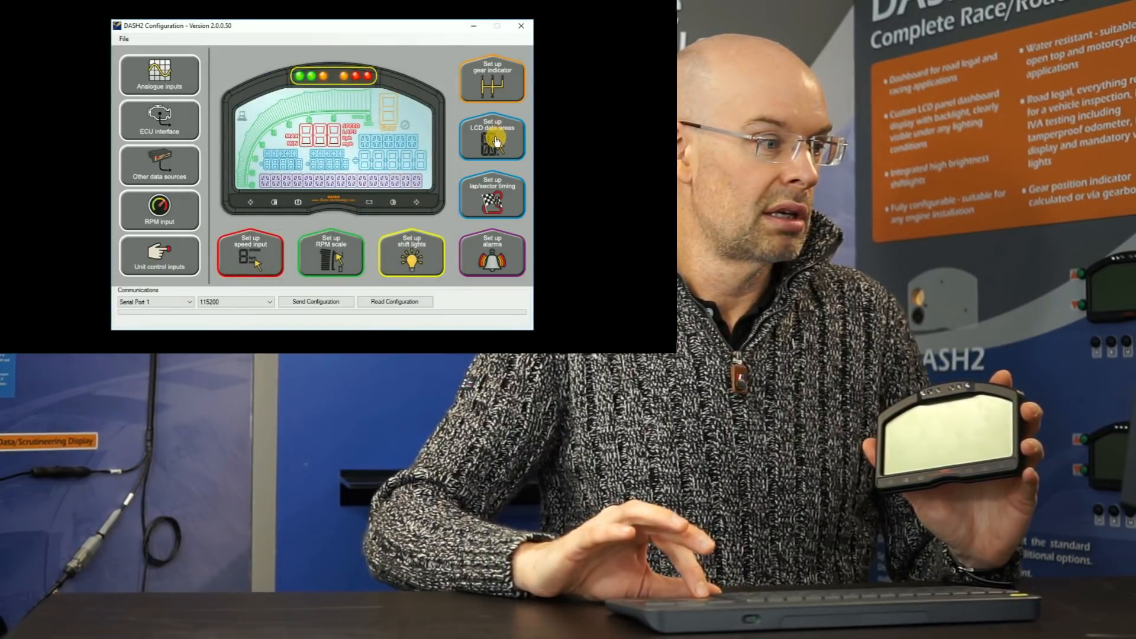
Open Set up LCD data areas, showing Screen 1's CTEMP area on analogue input 1.
click(492, 138)
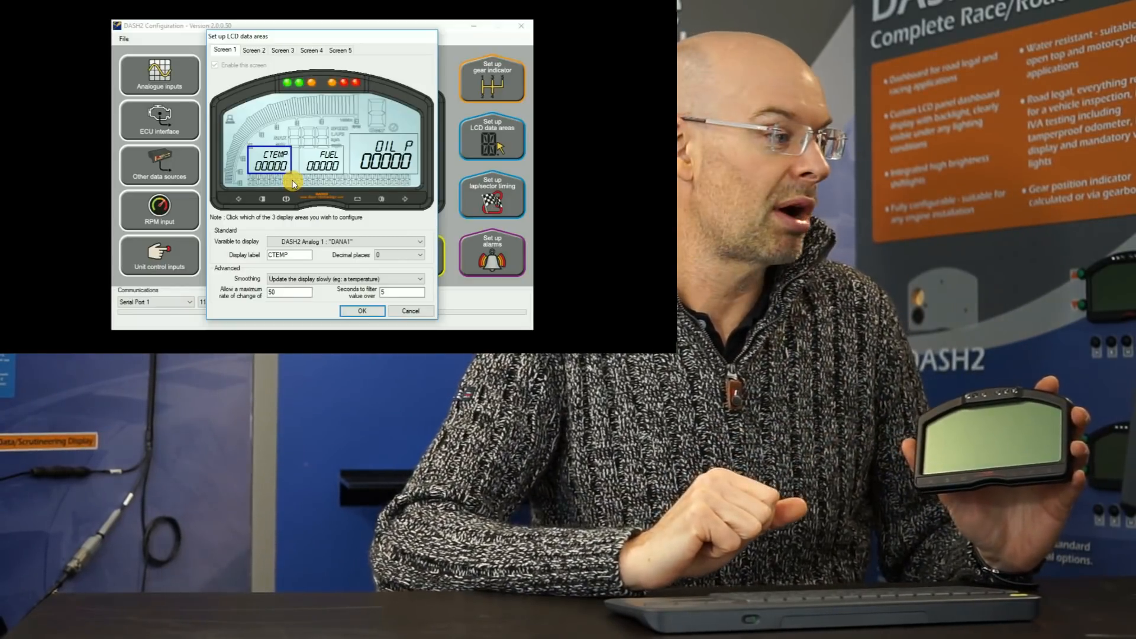
mouse_move(346, 270)
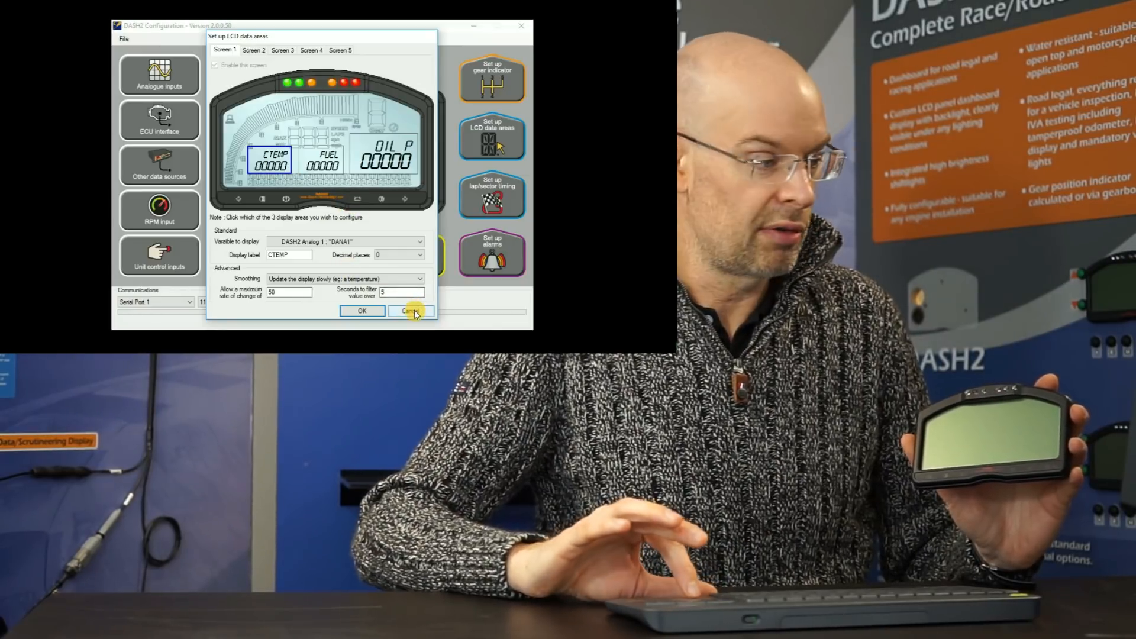
Cancel the Set up LCD data areas dialog without saving changes.
click(410, 311)
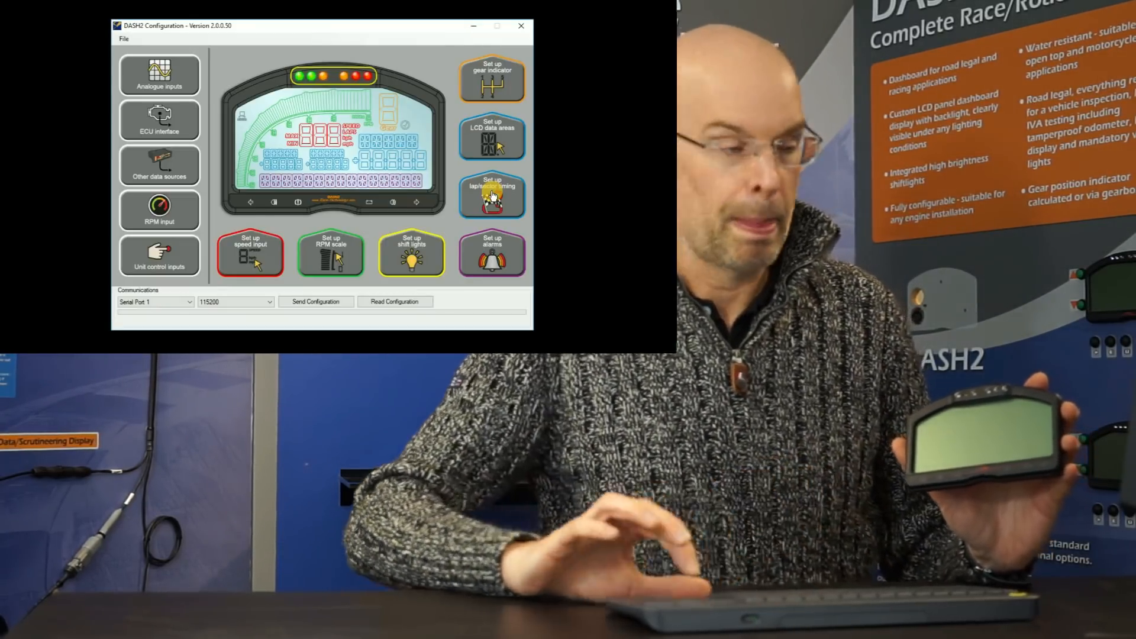
click(491, 194)
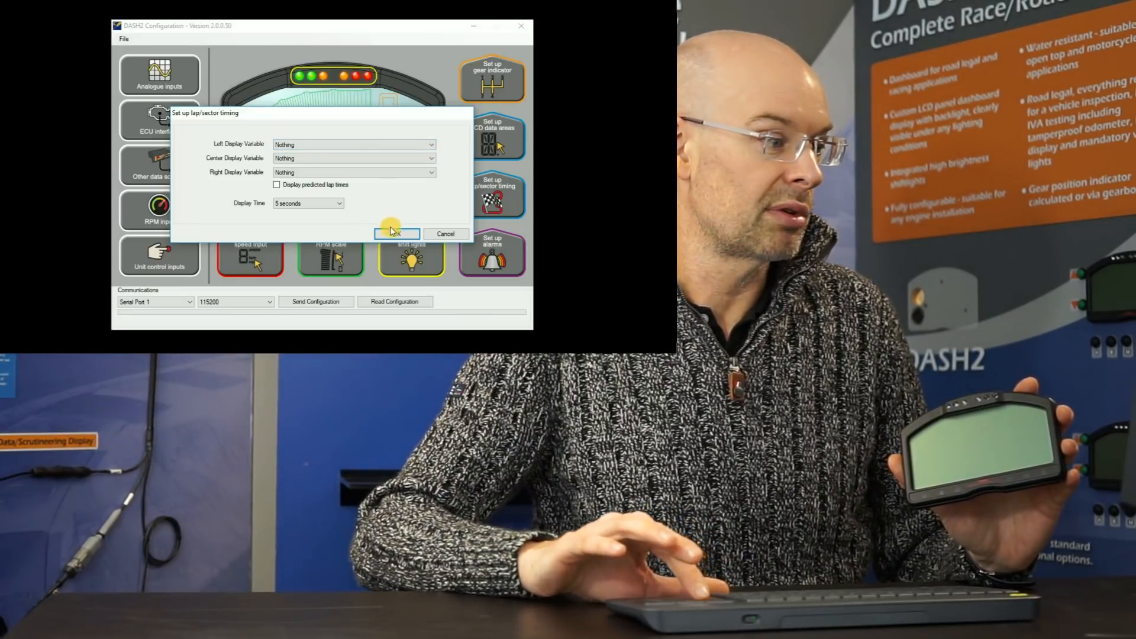
click(396, 233)
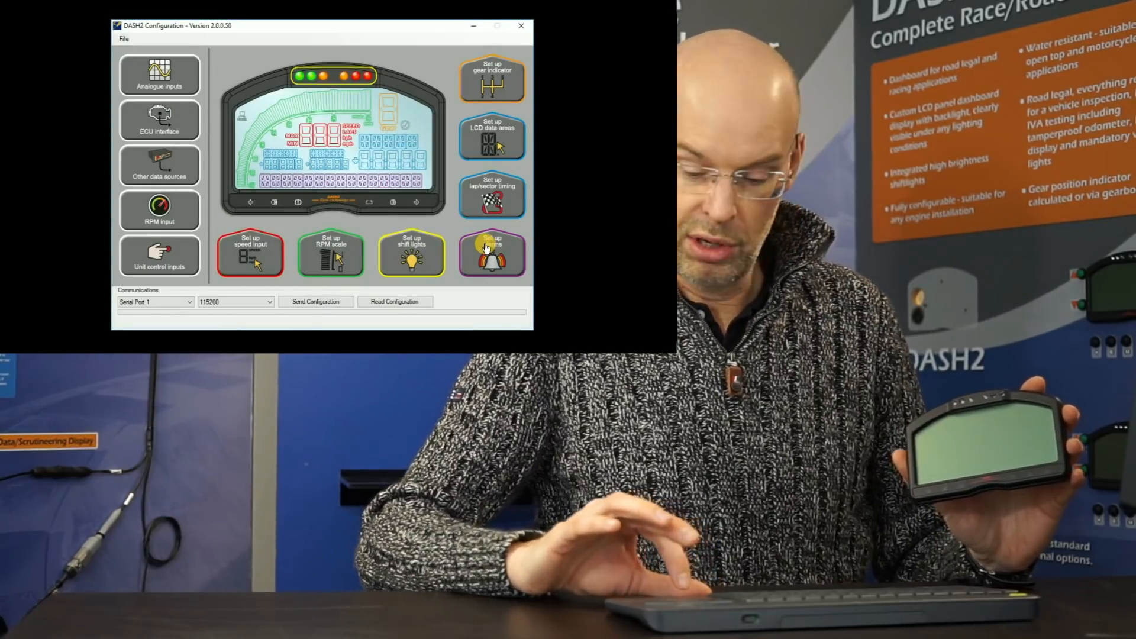
click(491, 254)
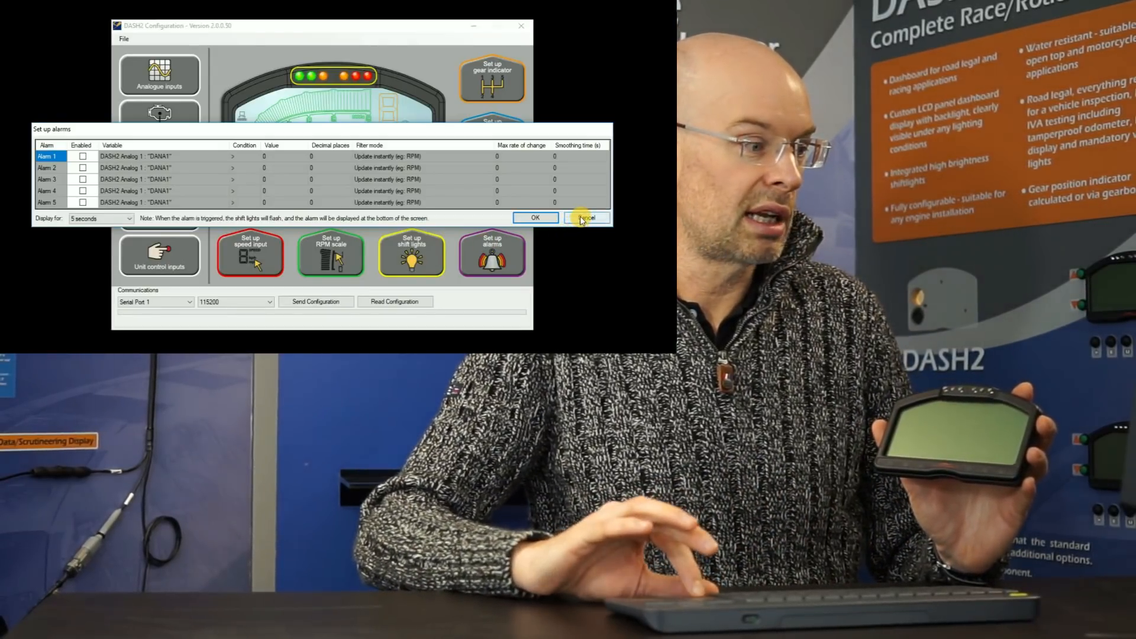
click(585, 217)
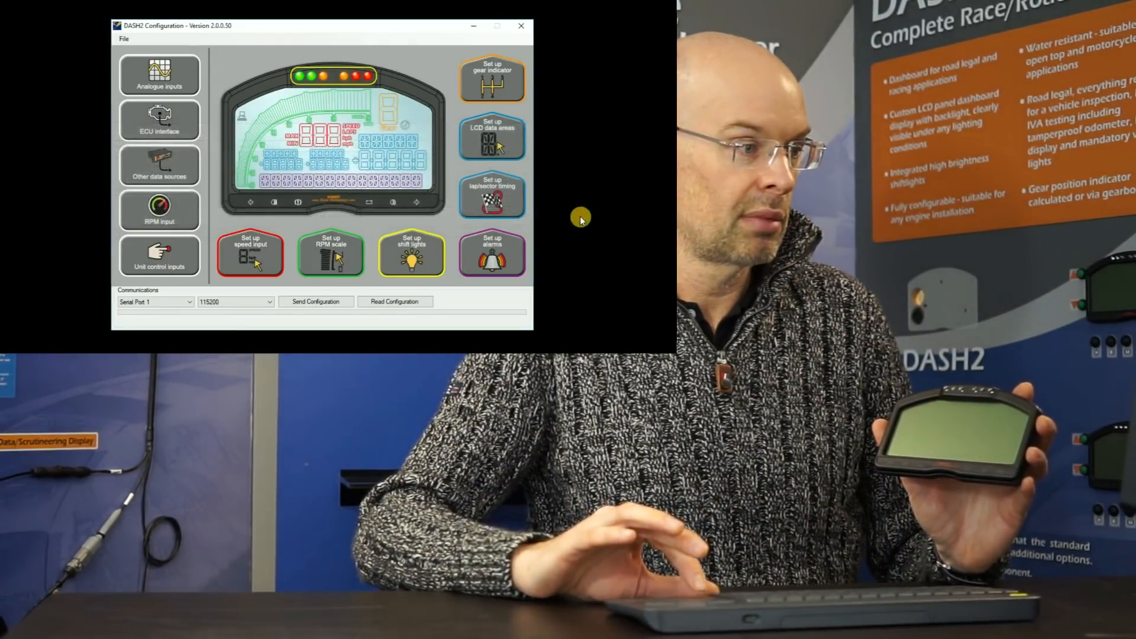